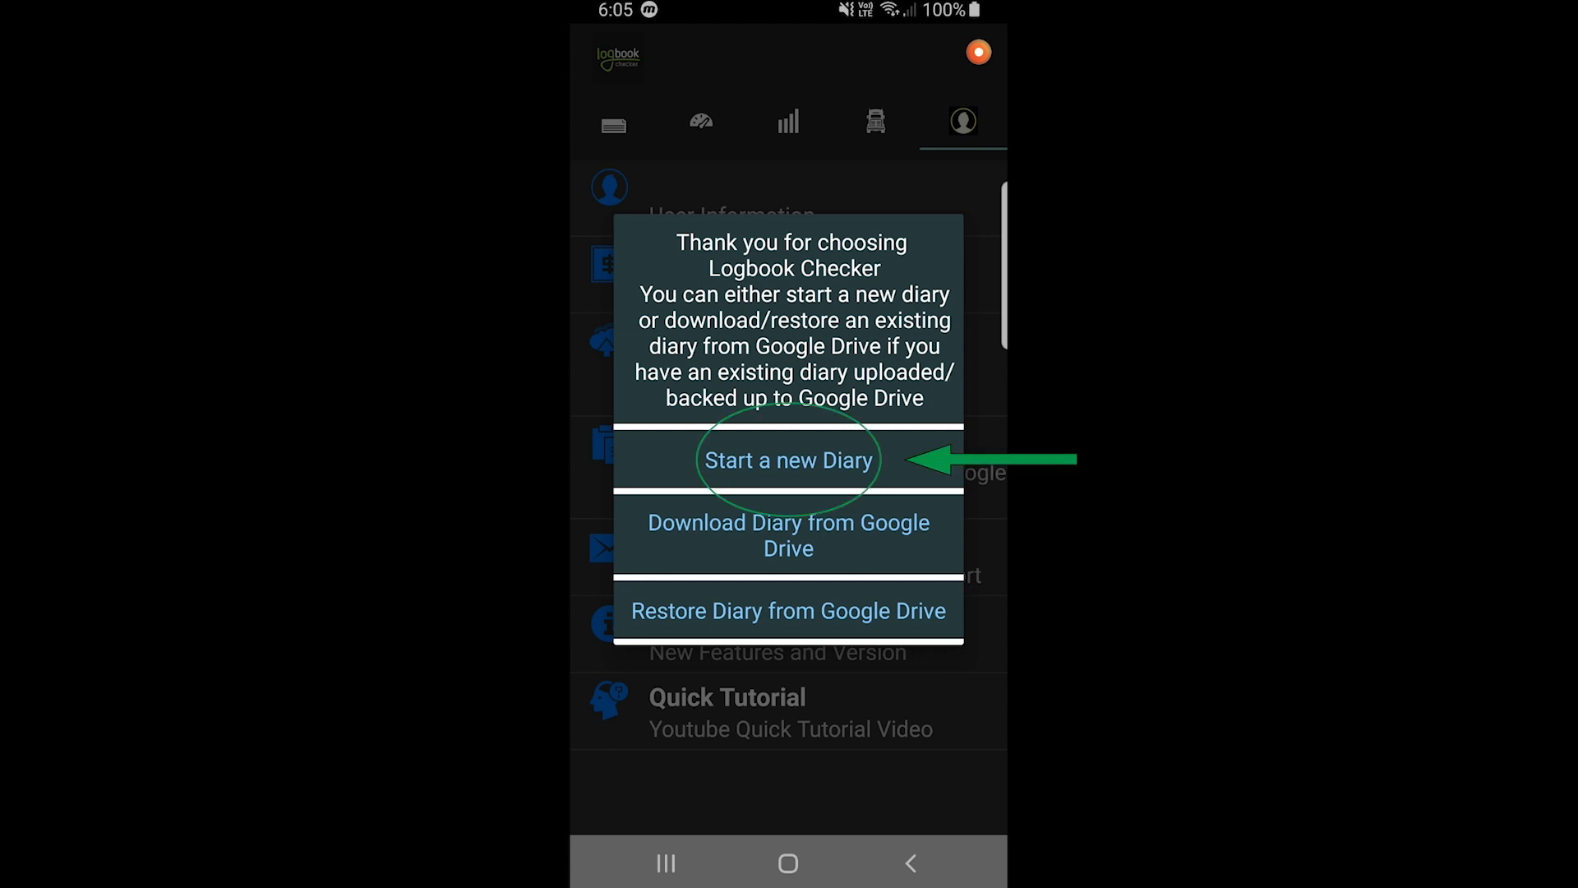
# Start a new diary from the welcome dialog so the blank User Details form appears.
pyautogui.click(787, 461)
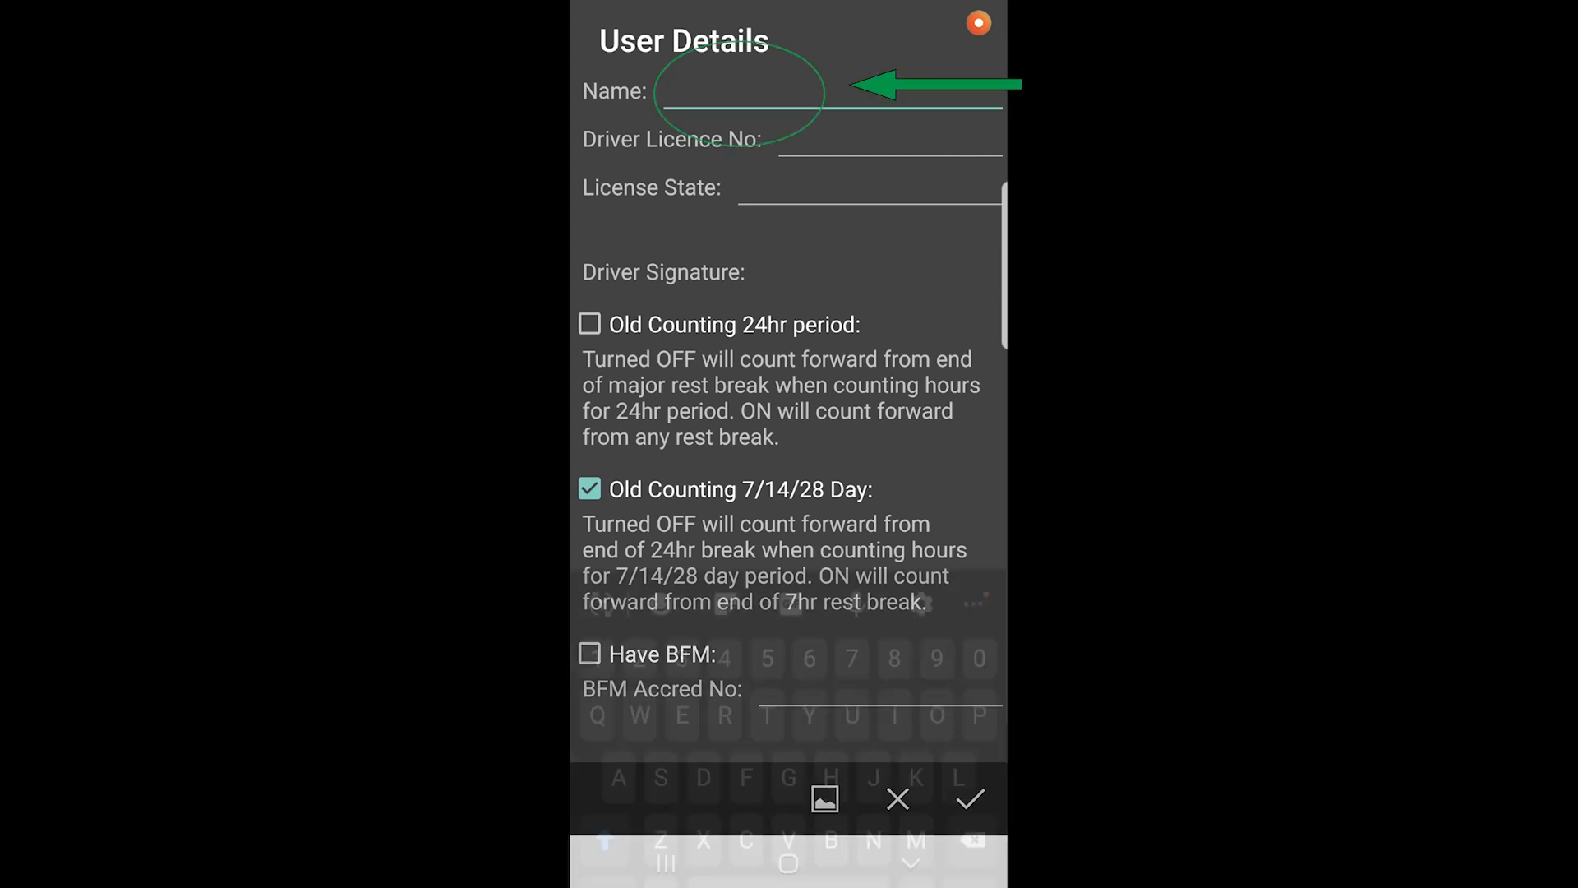
# Enter driver name 'Test Driver', licence number 'DHHF6467' and licence state Qld.
pyautogui.write('Te')
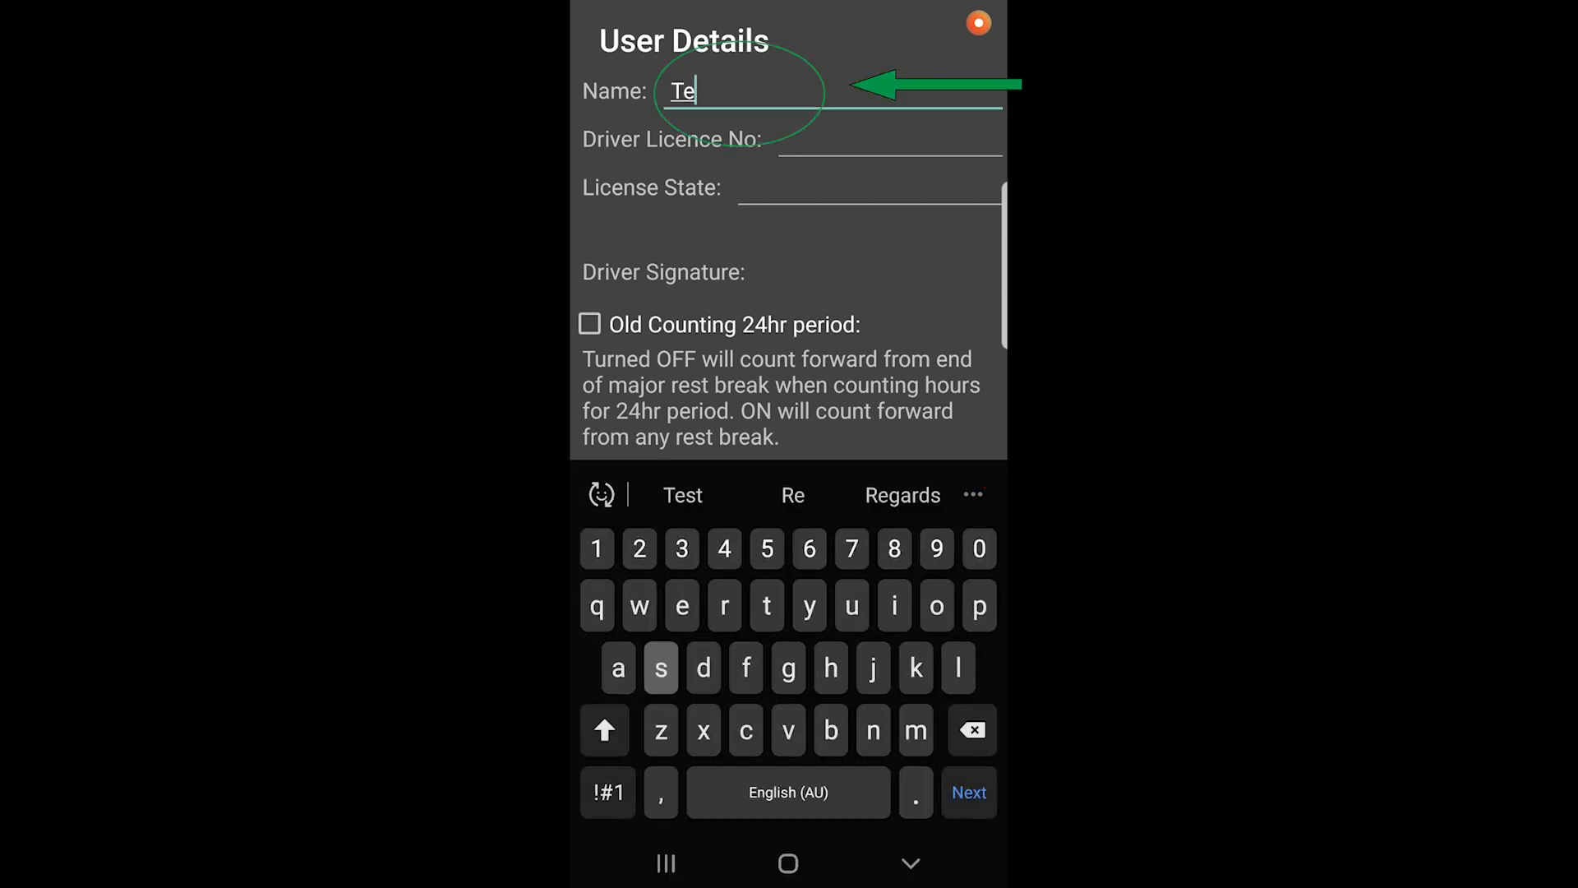
pyautogui.write('st Dri')
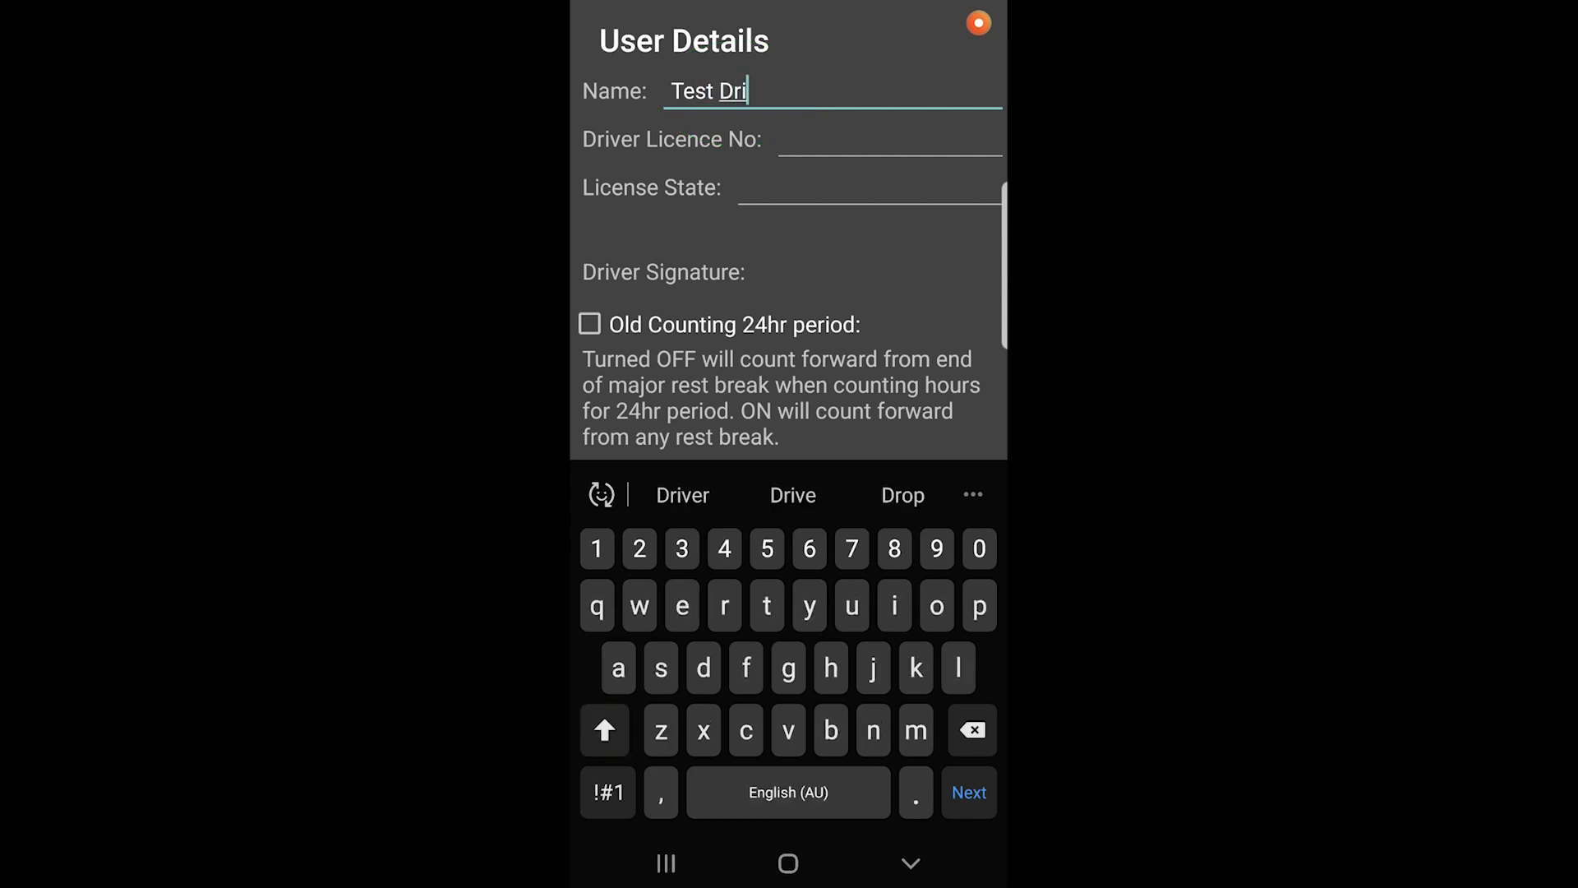
pyautogui.write('ver')
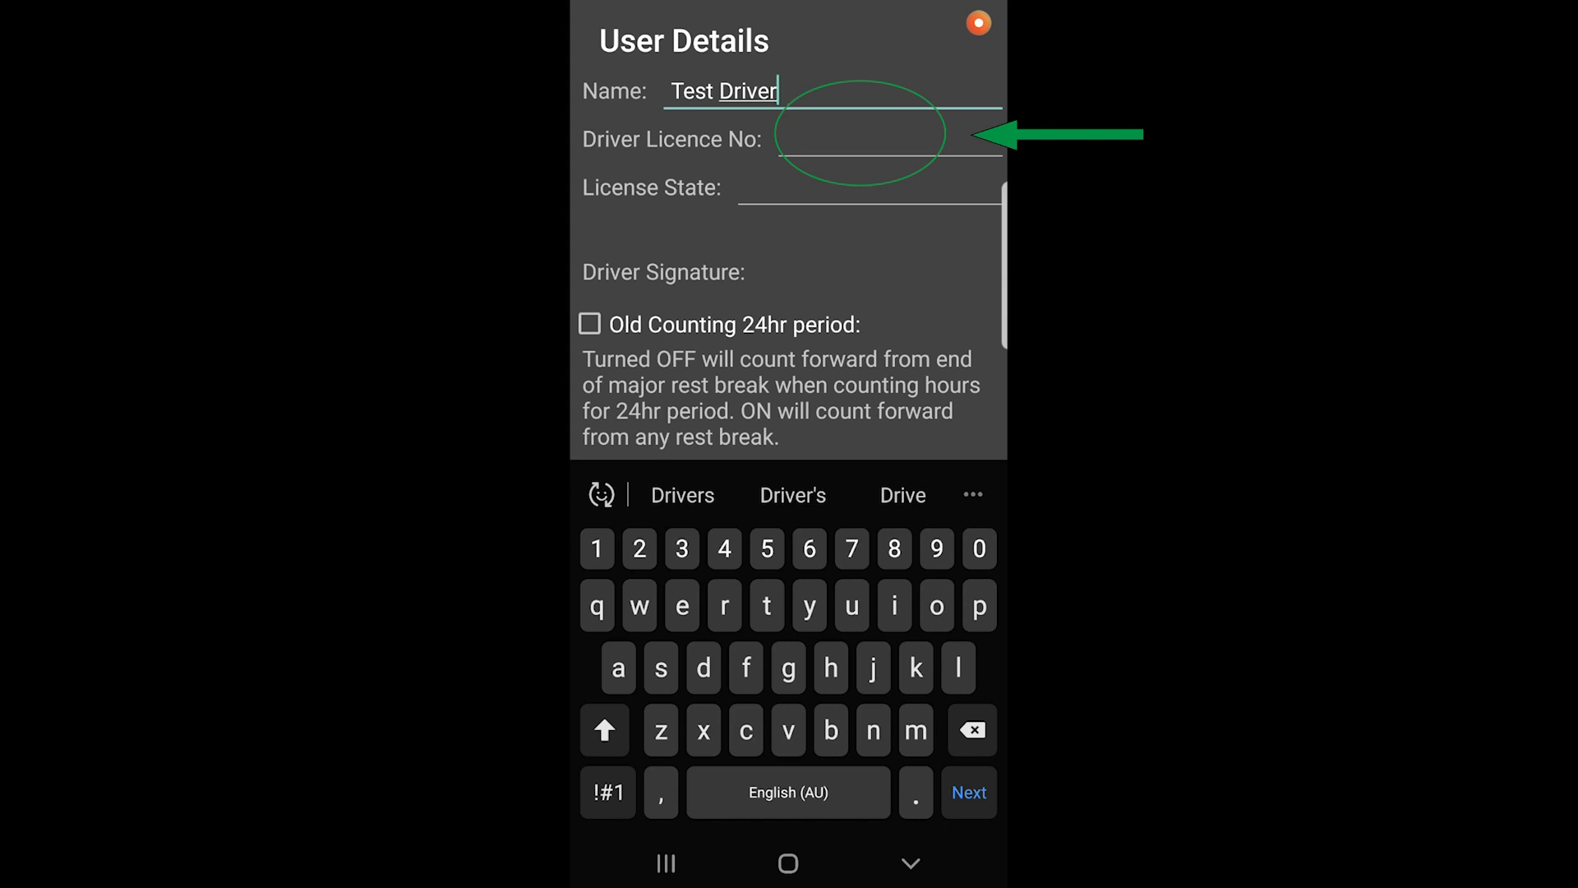
pyautogui.write('DHHF')
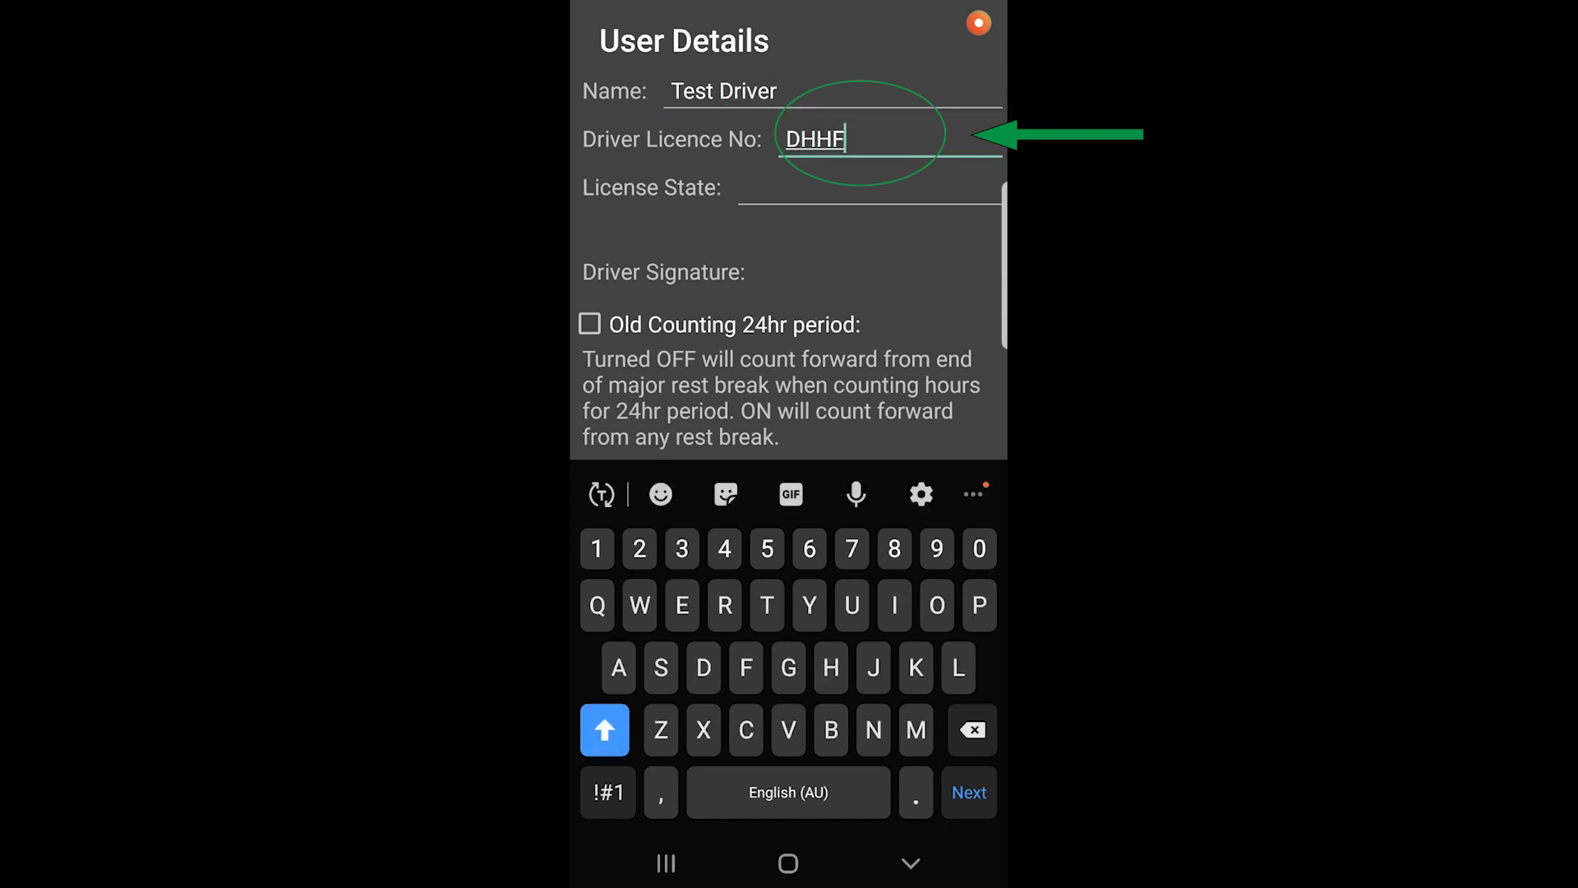
pyautogui.write('6467')
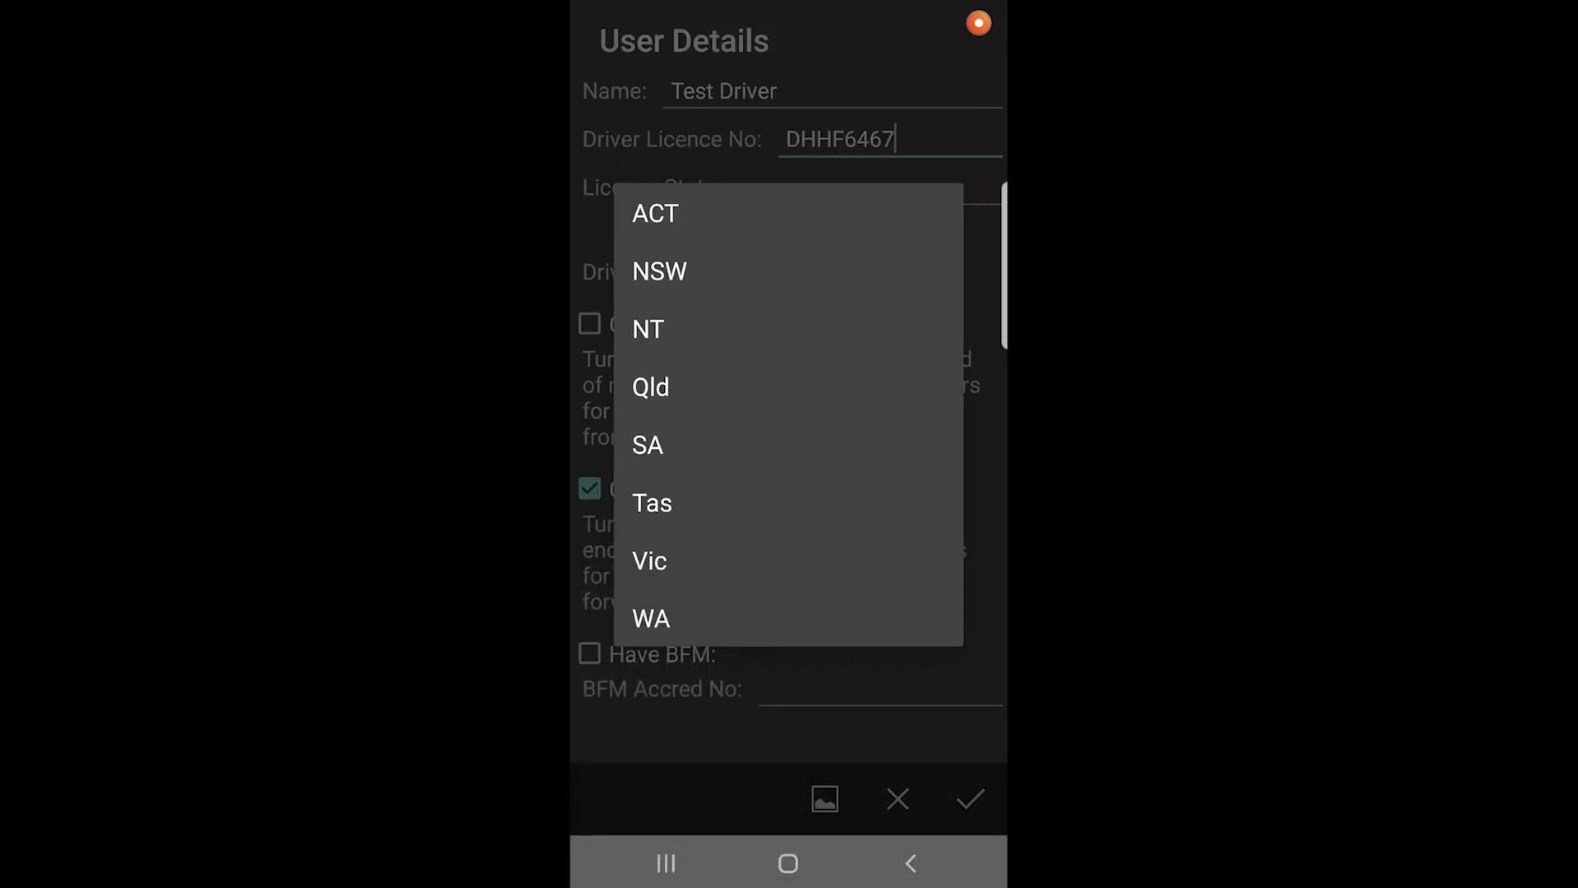
pyautogui.click(651, 387)
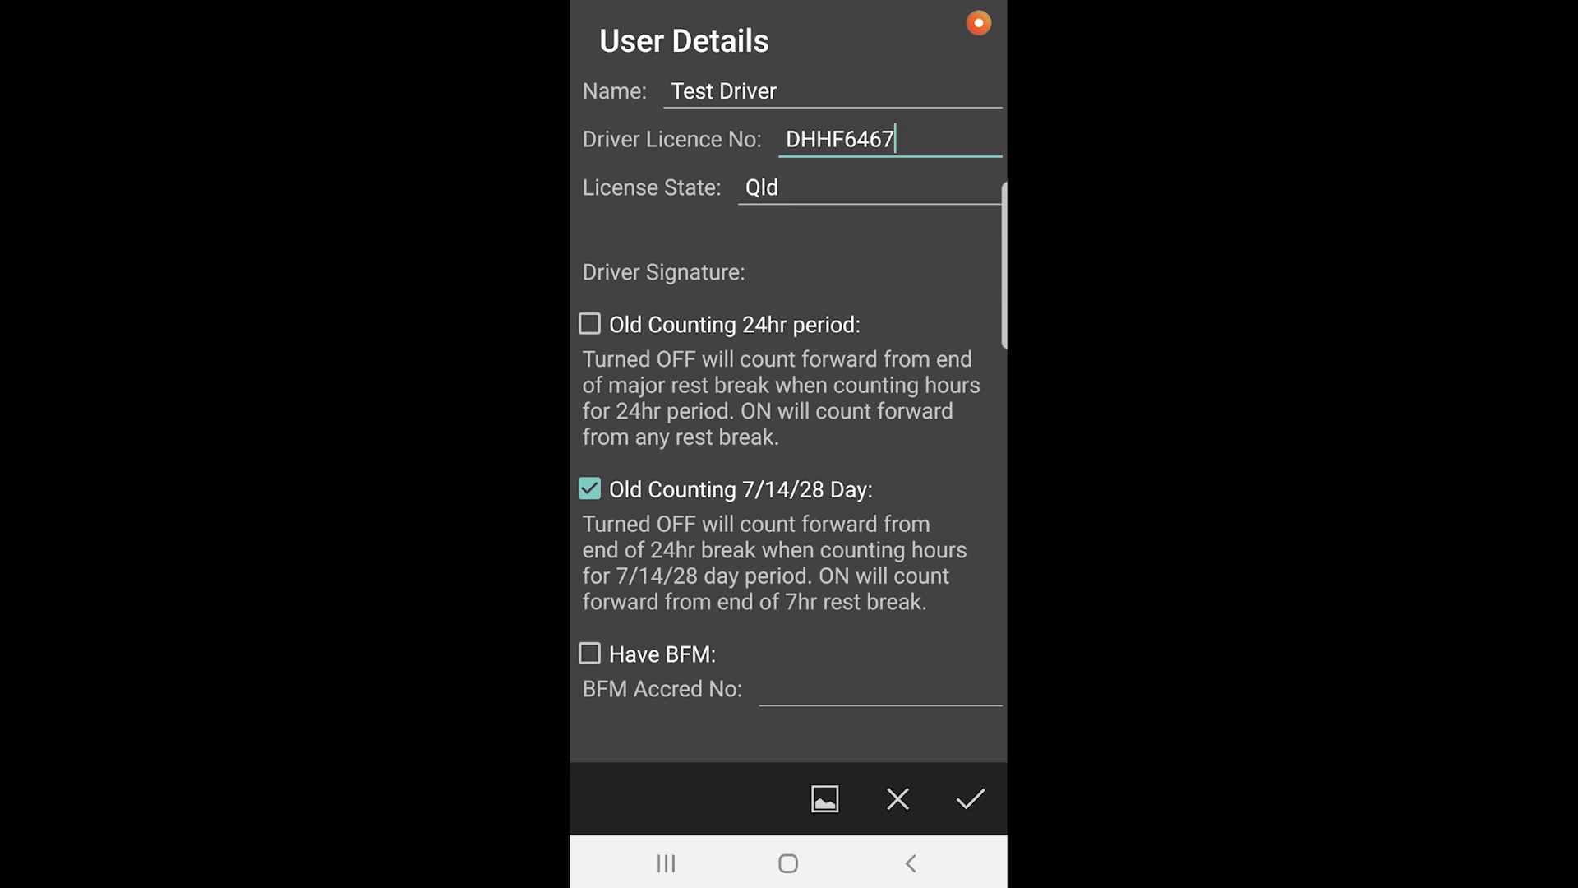
pyautogui.click(589, 324)
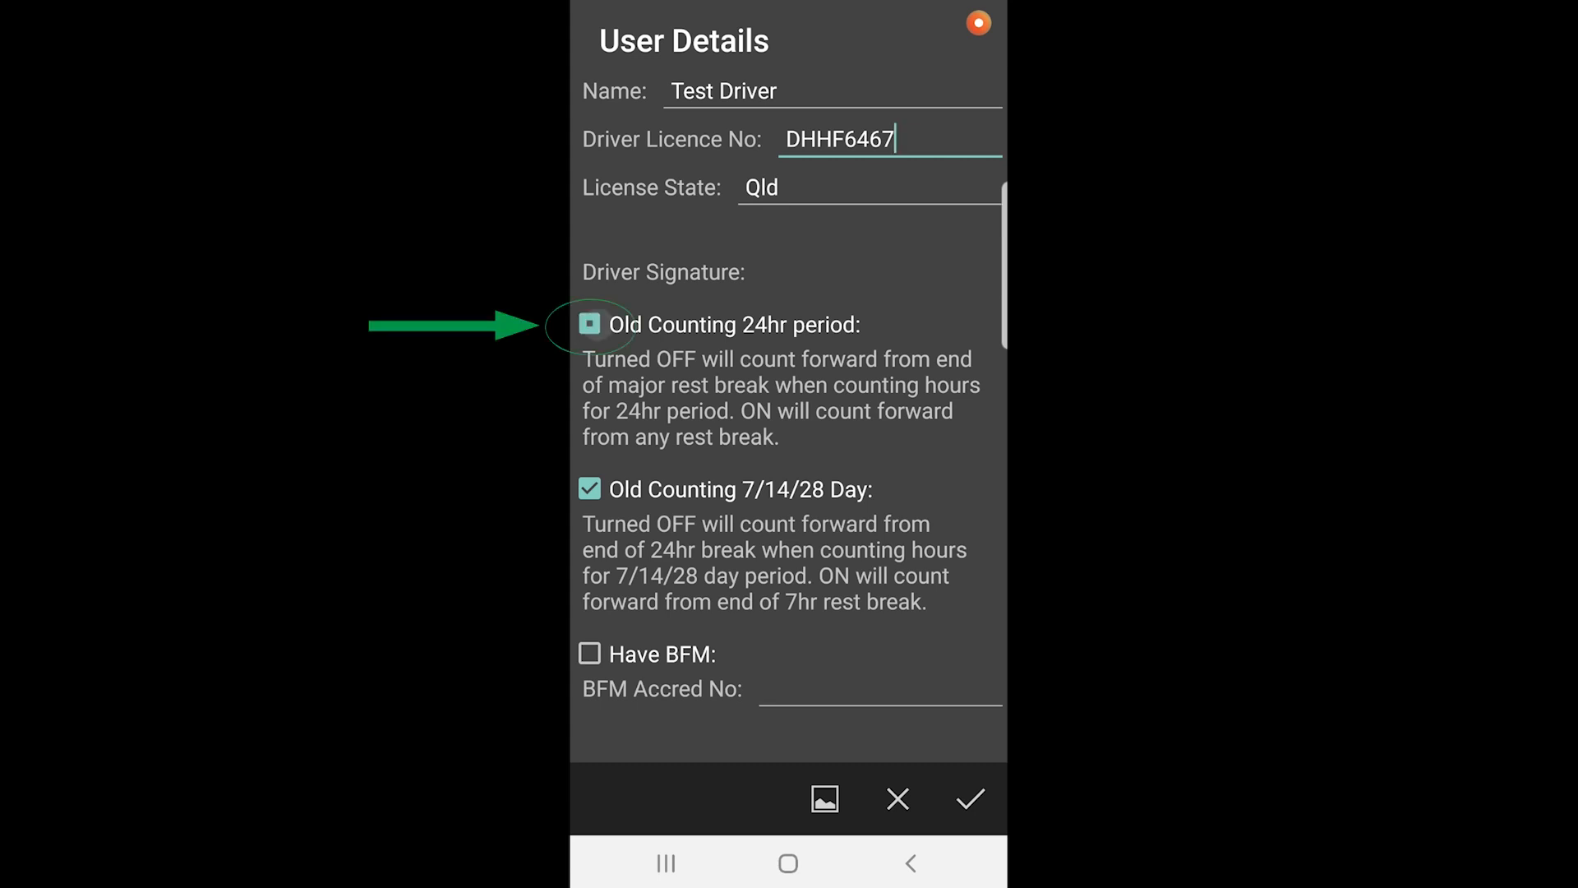
pyautogui.click(588, 324)
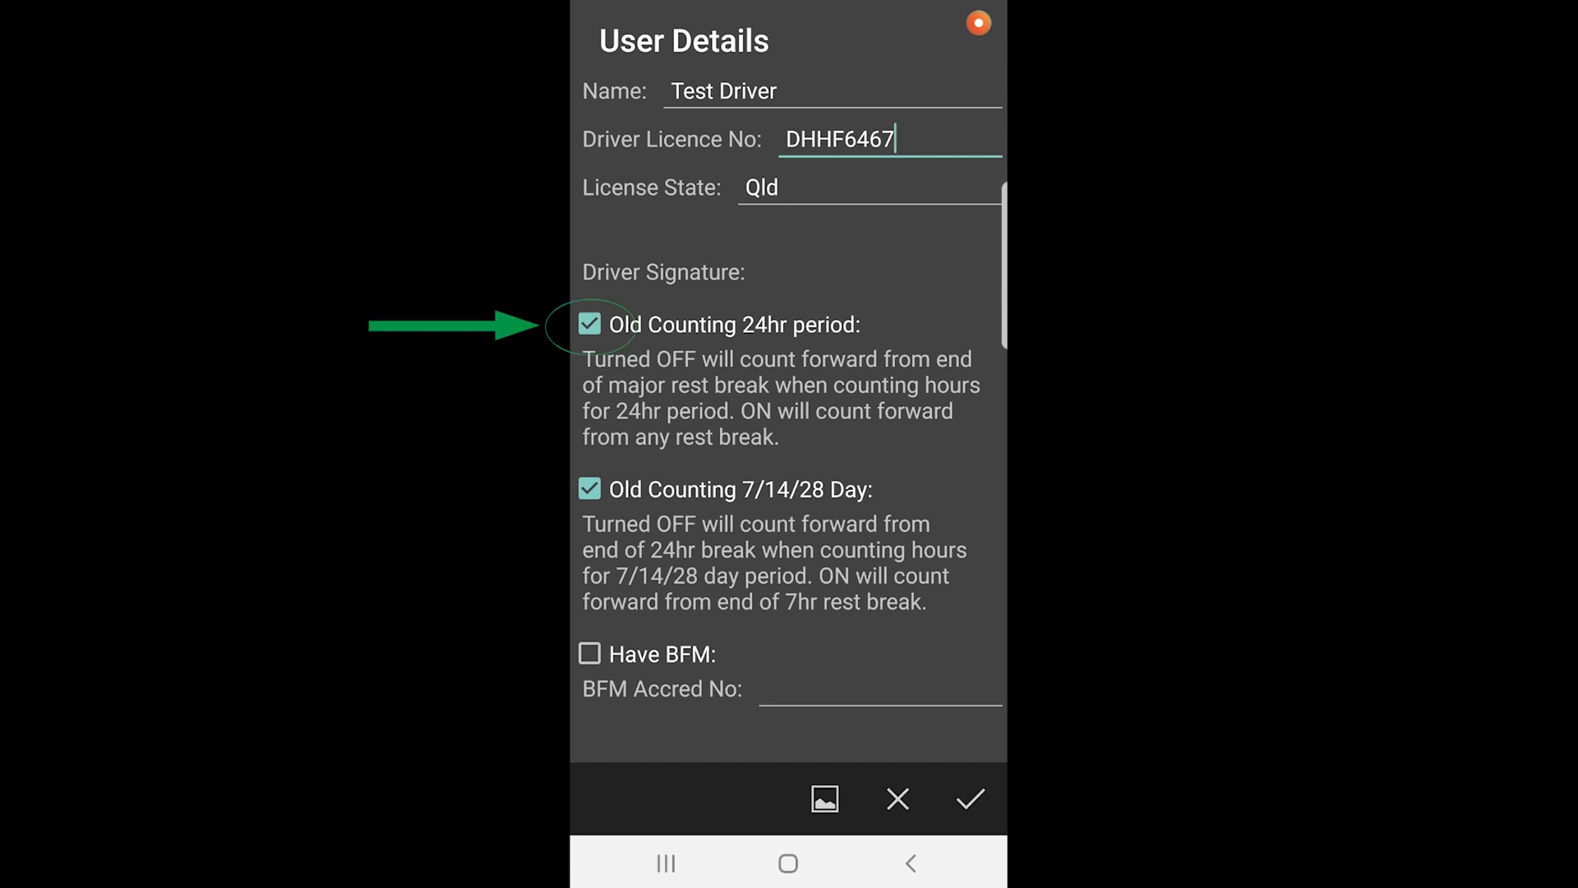
pyautogui.click(588, 324)
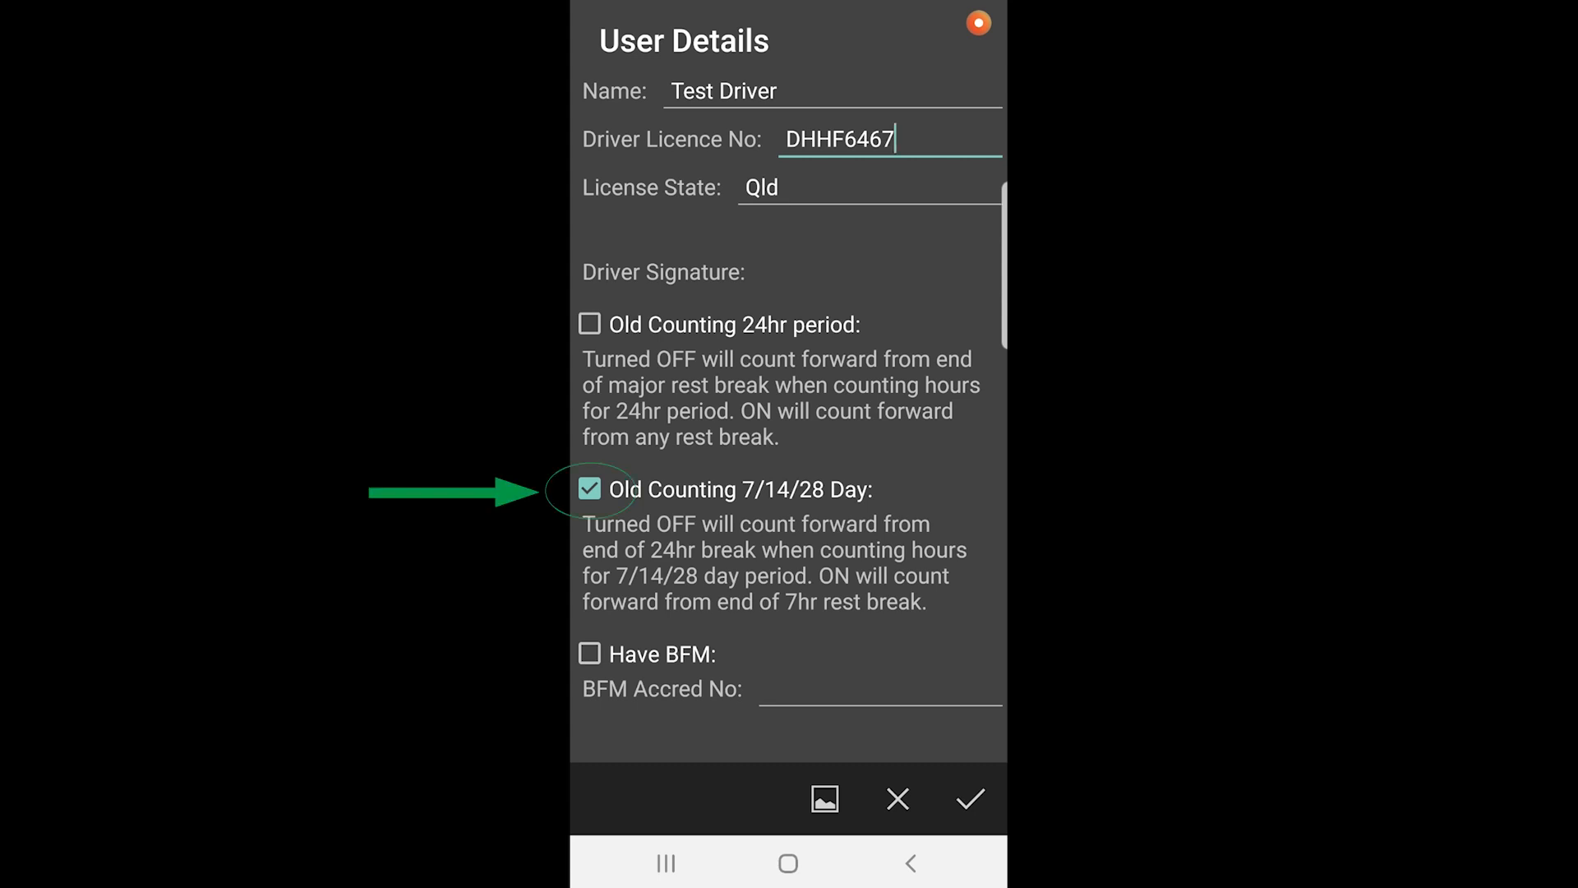
# Switch off the Old Counting 7/14/28 Day option.
pyautogui.click(588, 490)
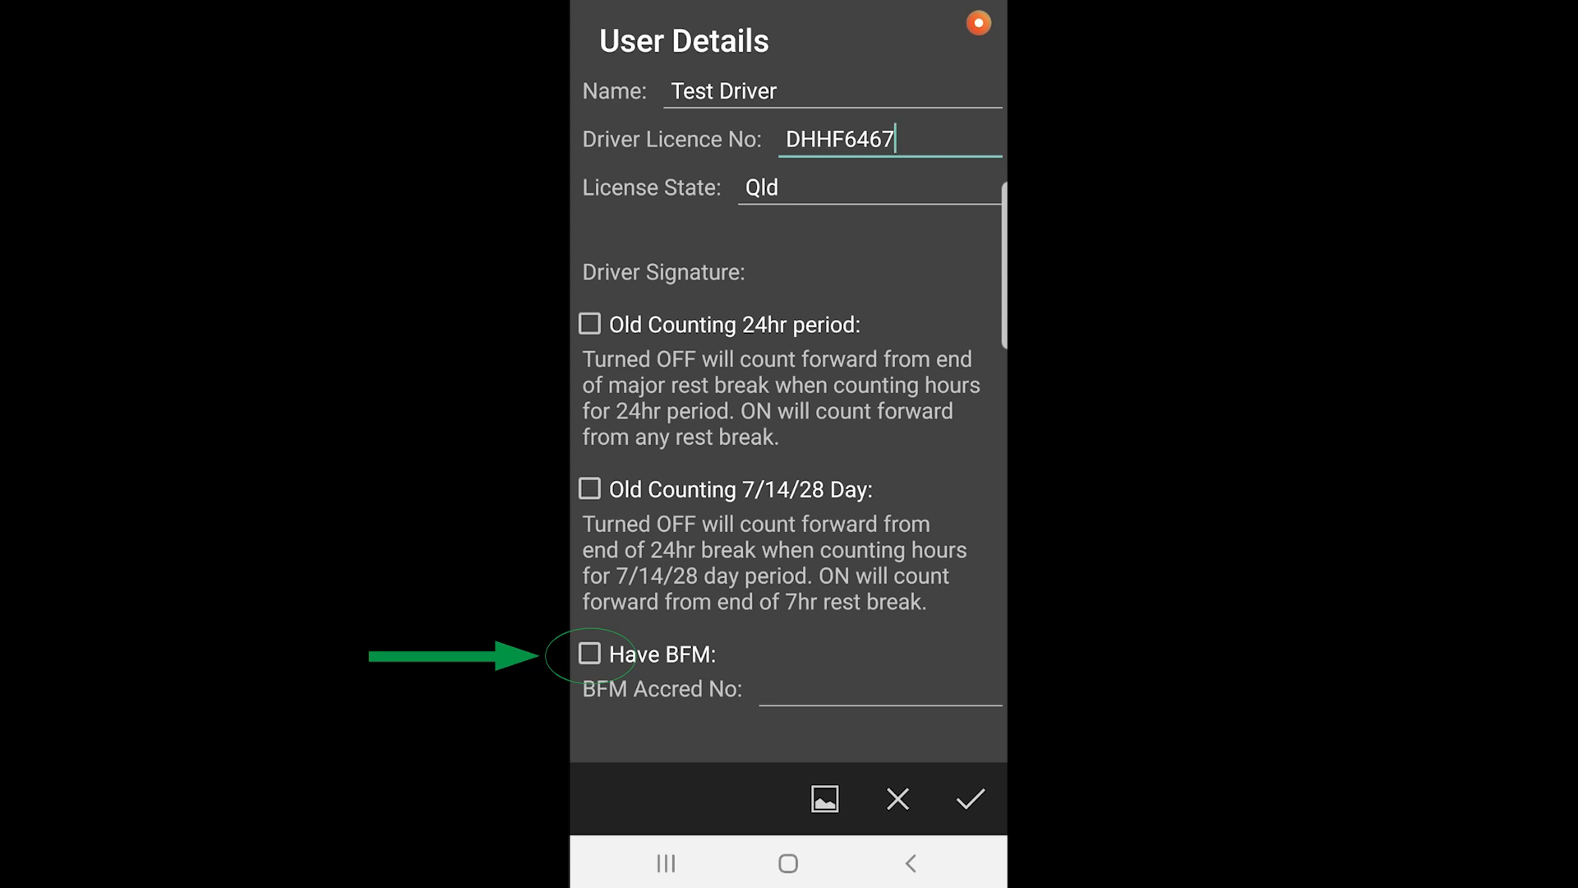
pyautogui.click(589, 654)
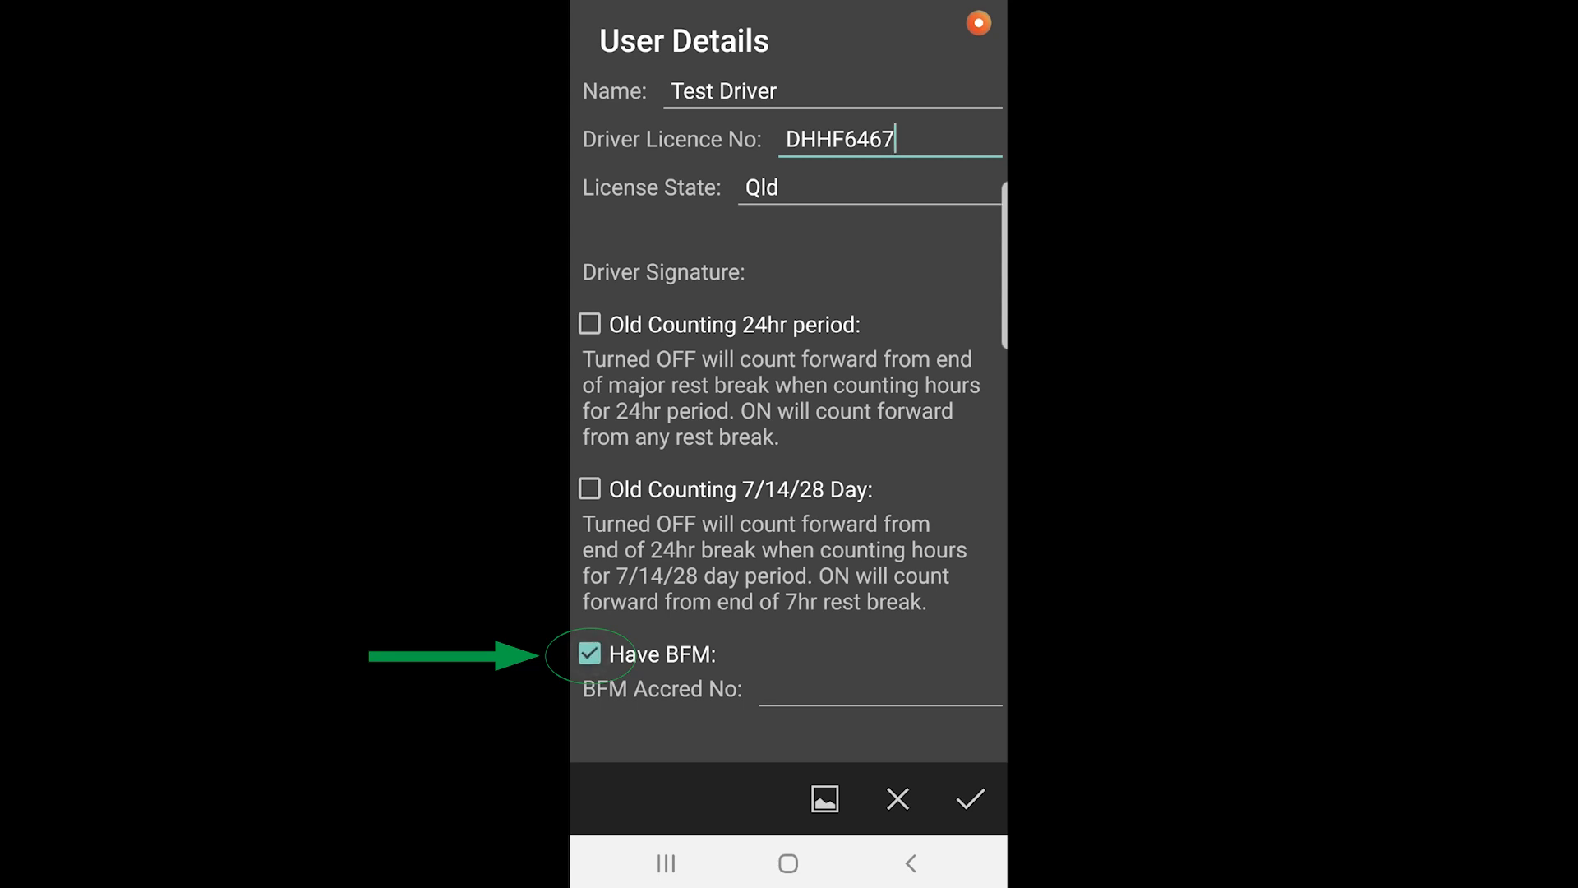
pyautogui.click(876, 698)
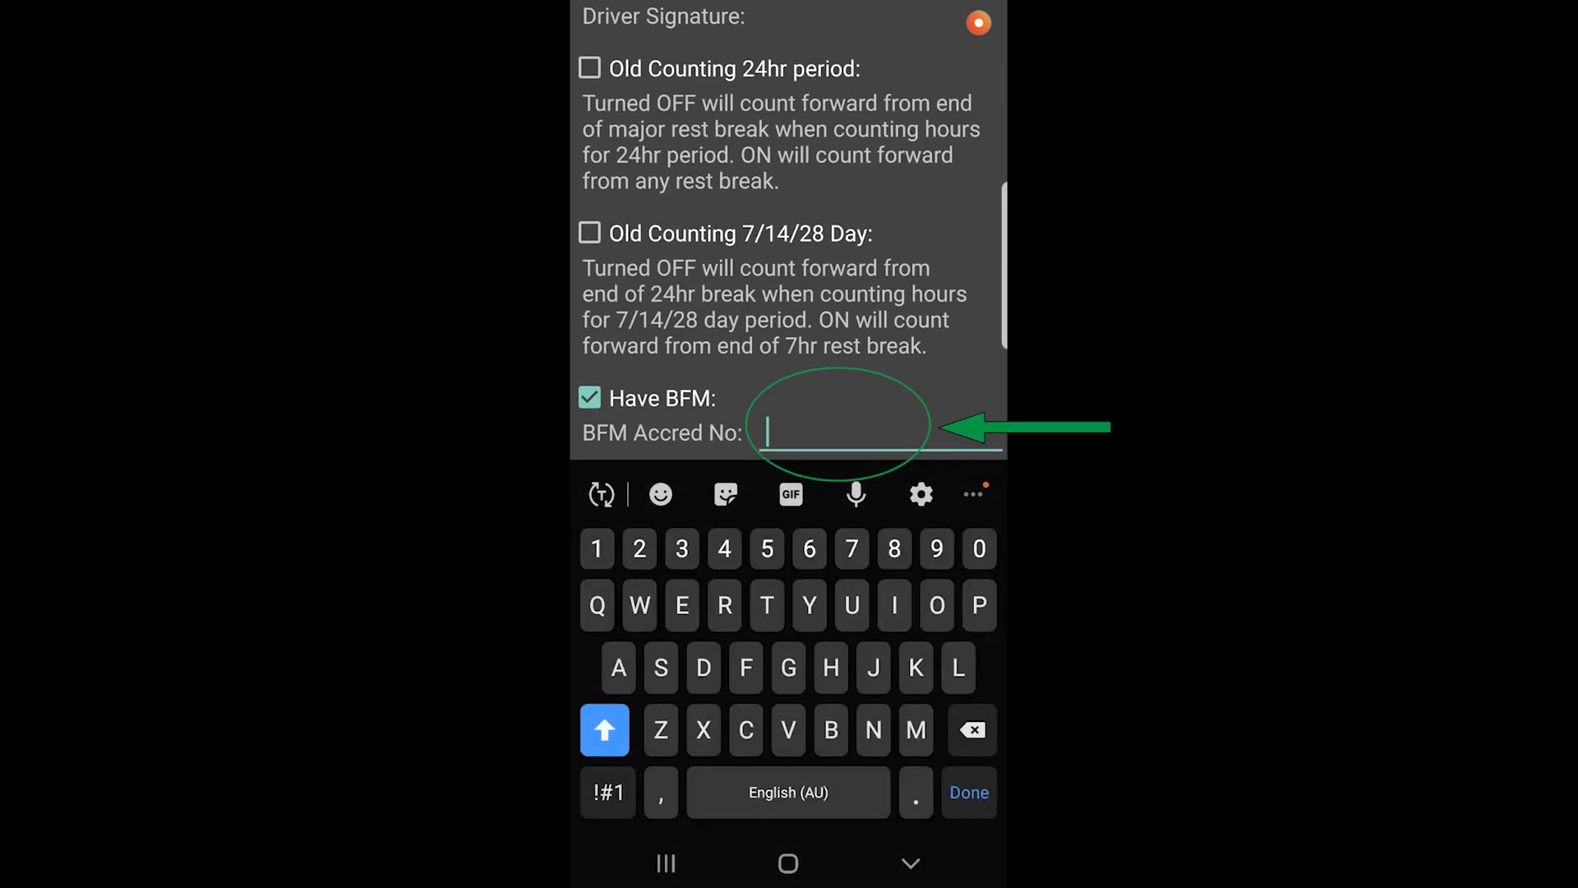
pyautogui.write('F2F HF5764')
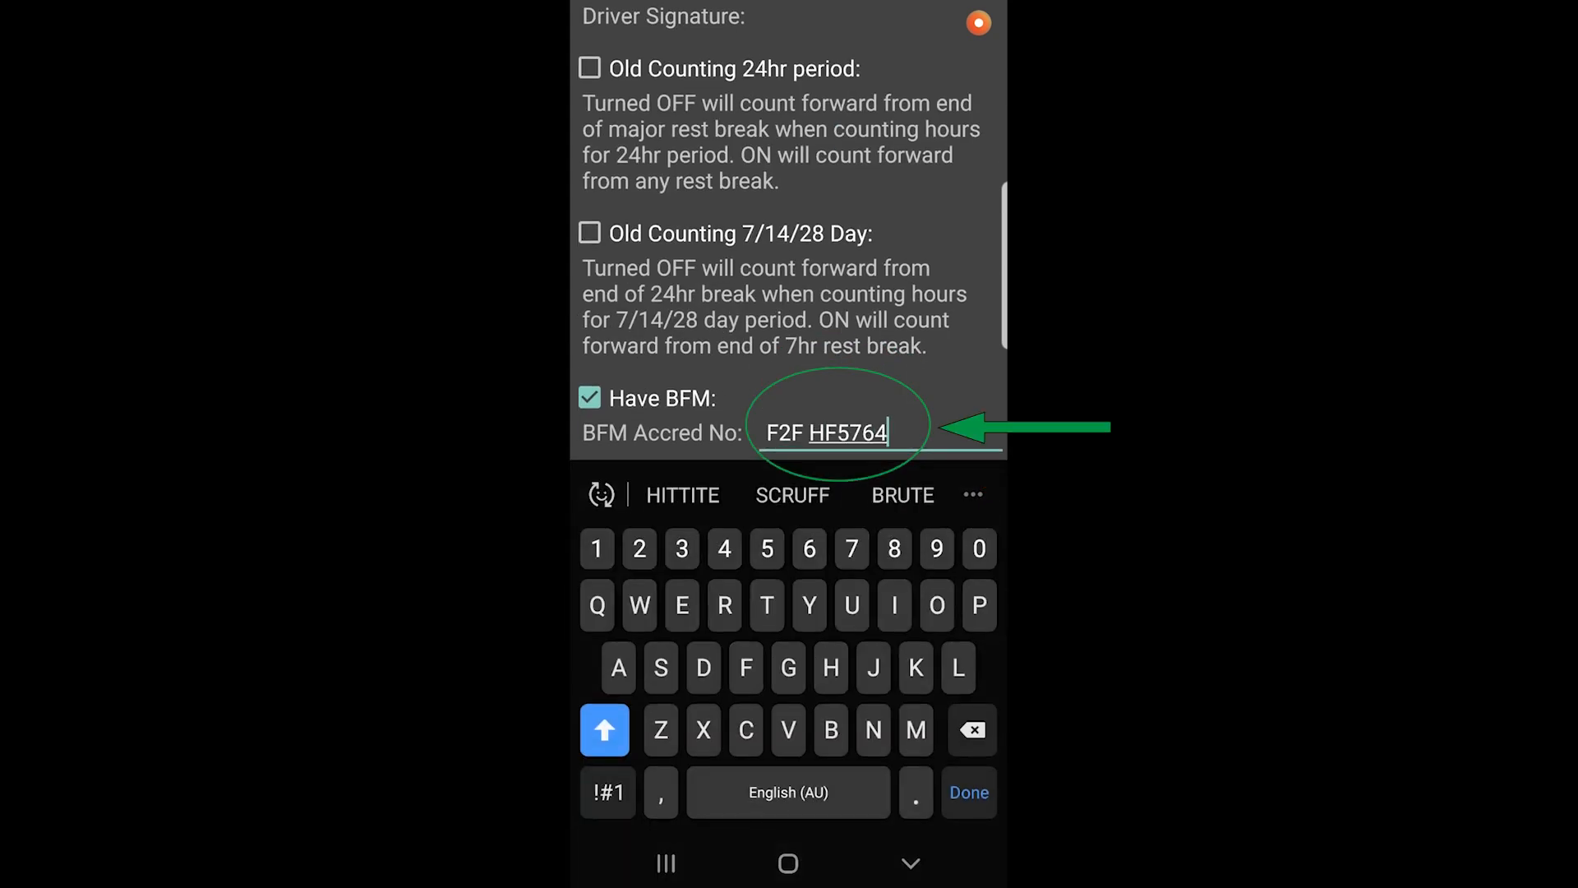
pyautogui.click(966, 793)
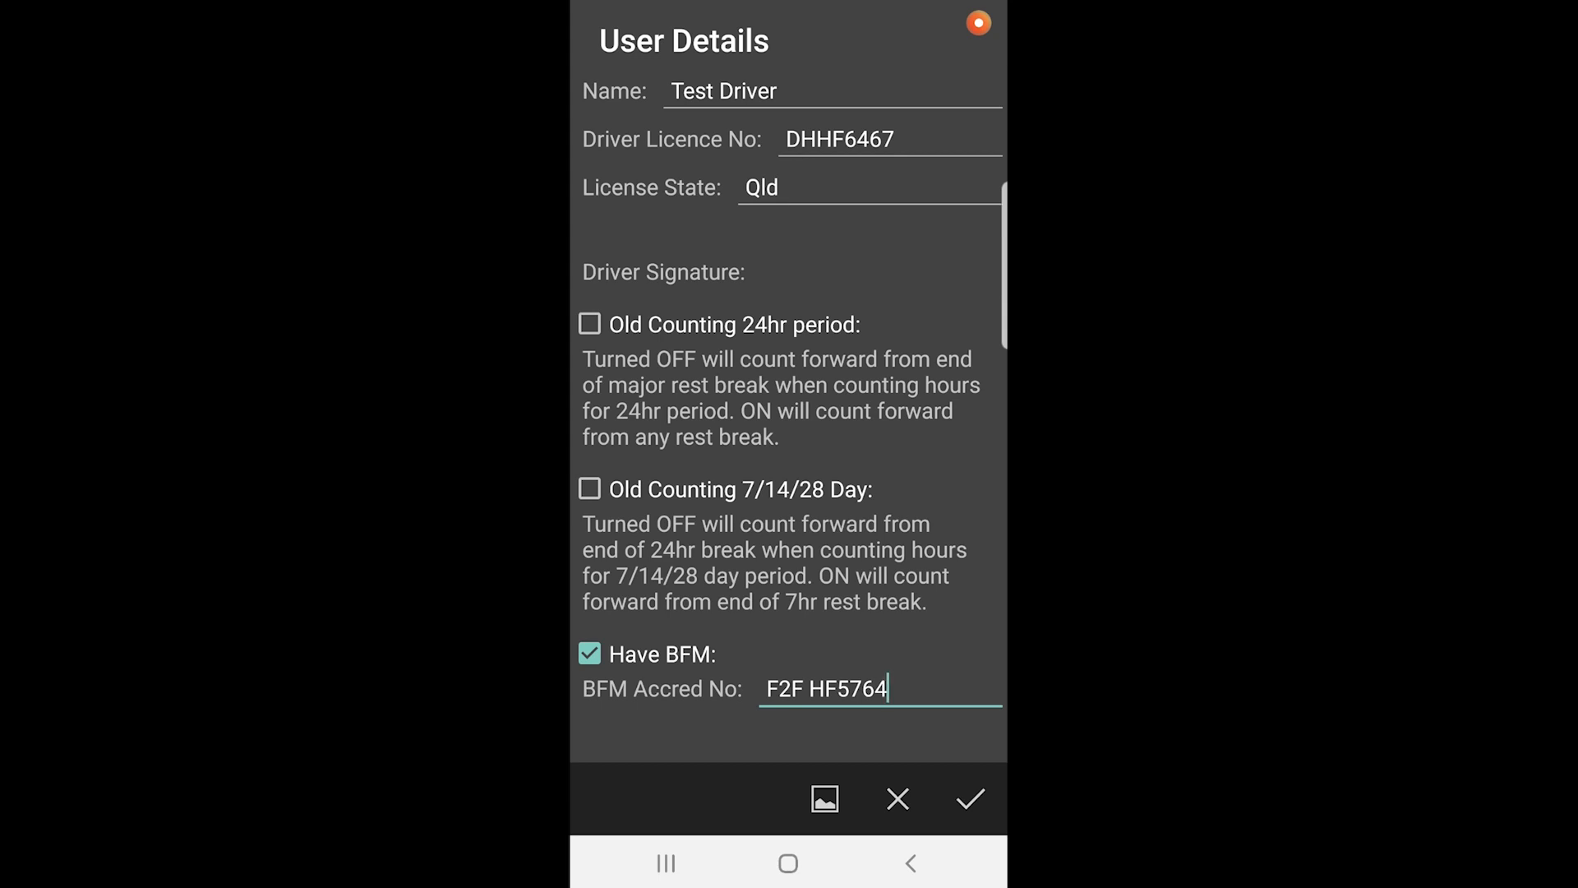
pyautogui.click(970, 799)
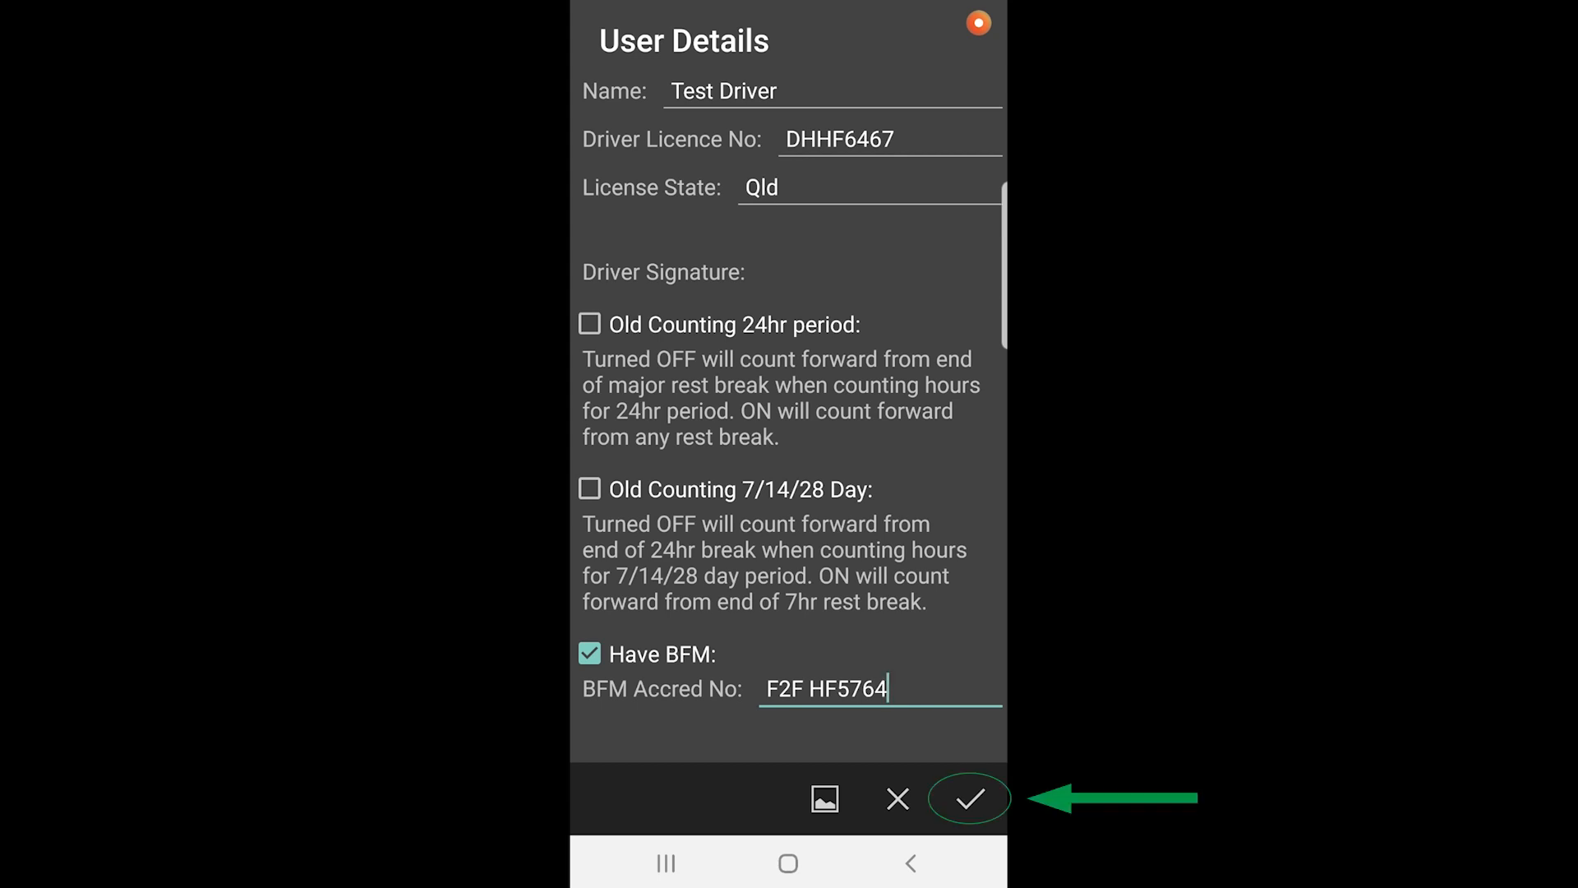
# Save the user details and confirm the 'User Details Correct?' warning.
pyautogui.click(970, 799)
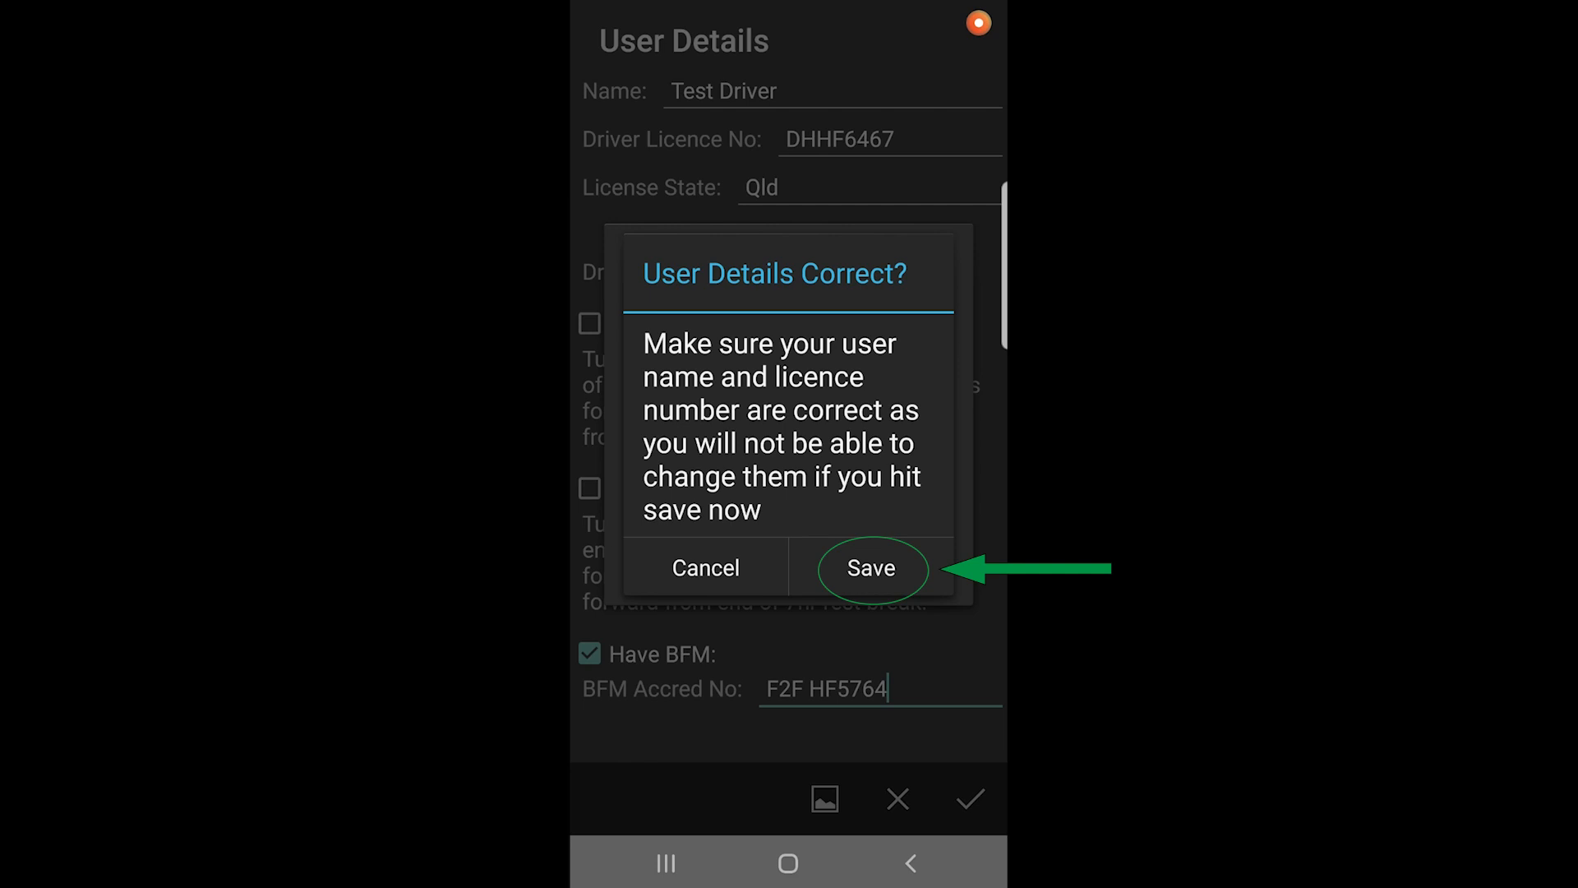
pyautogui.click(871, 567)
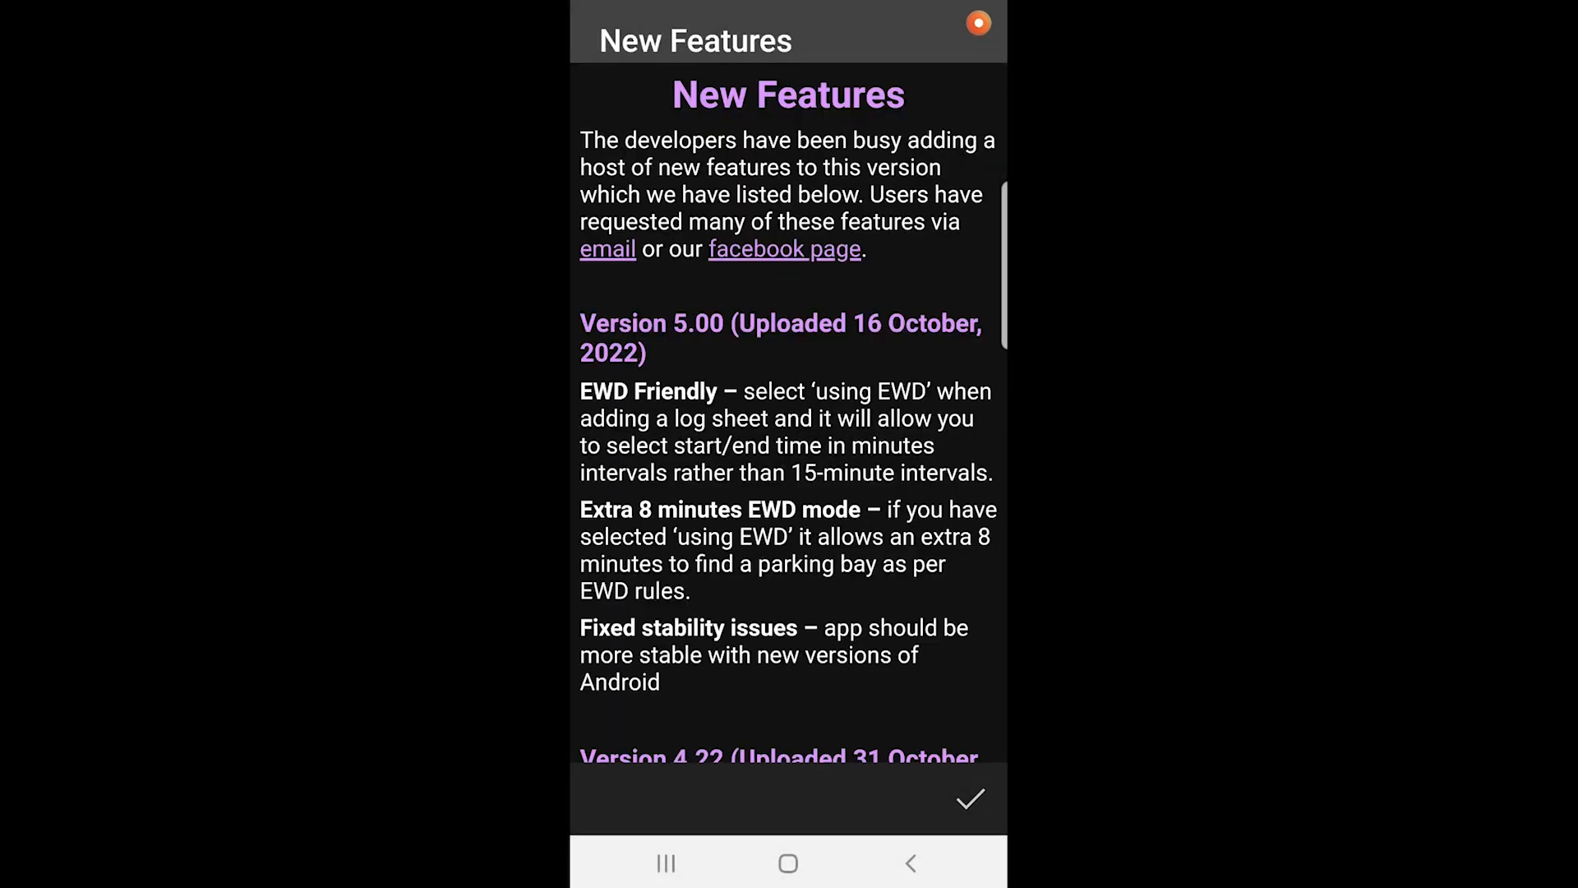
# Dismiss the New Features notes to return to the home screen.
pyautogui.click(968, 799)
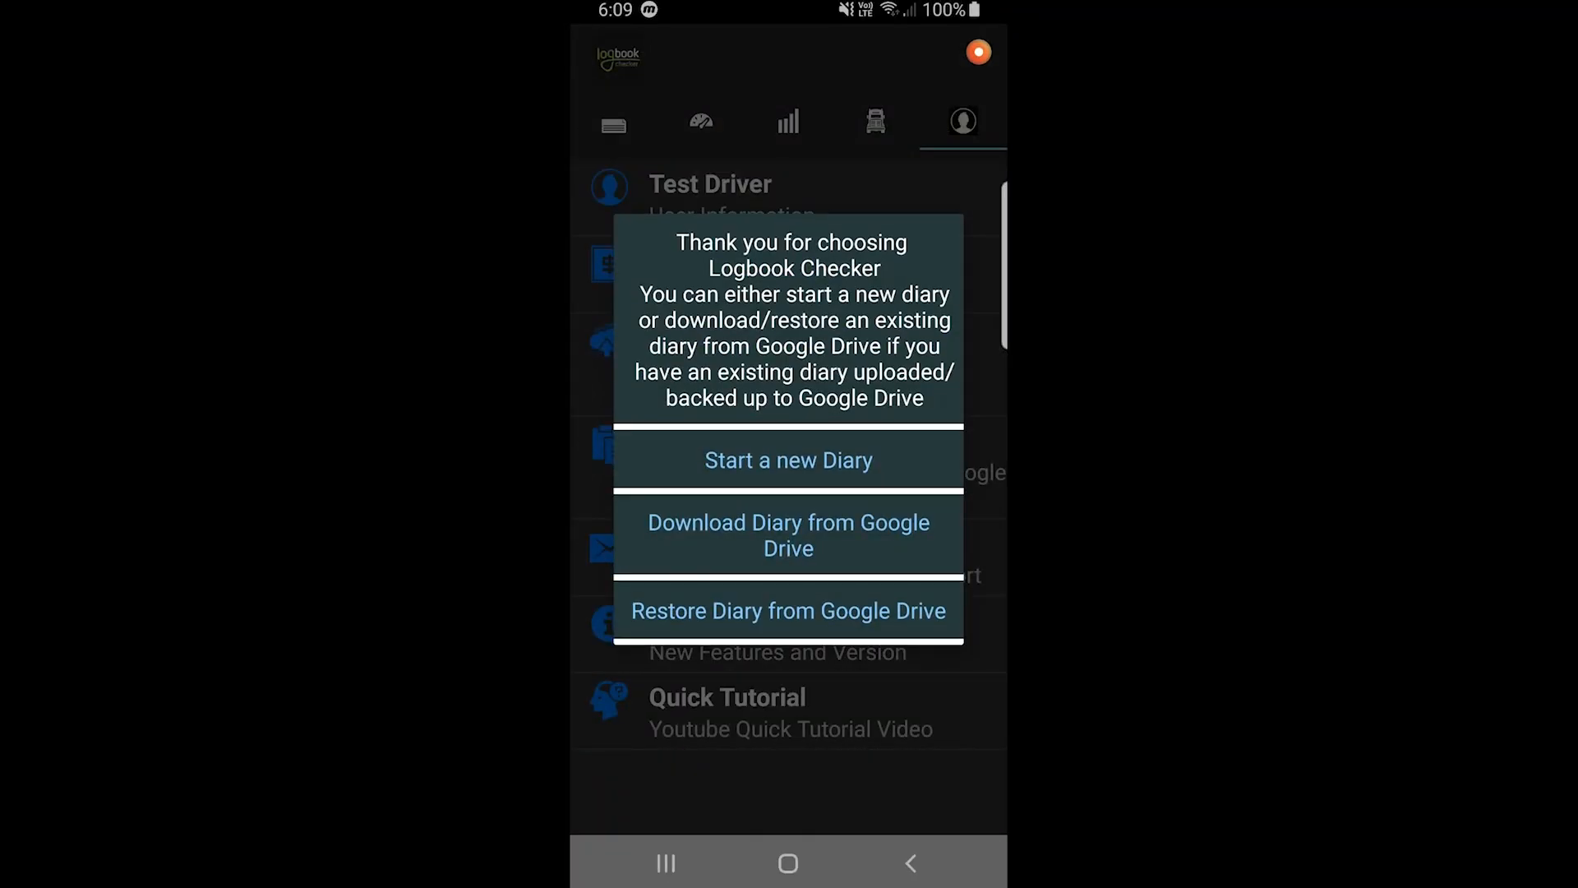